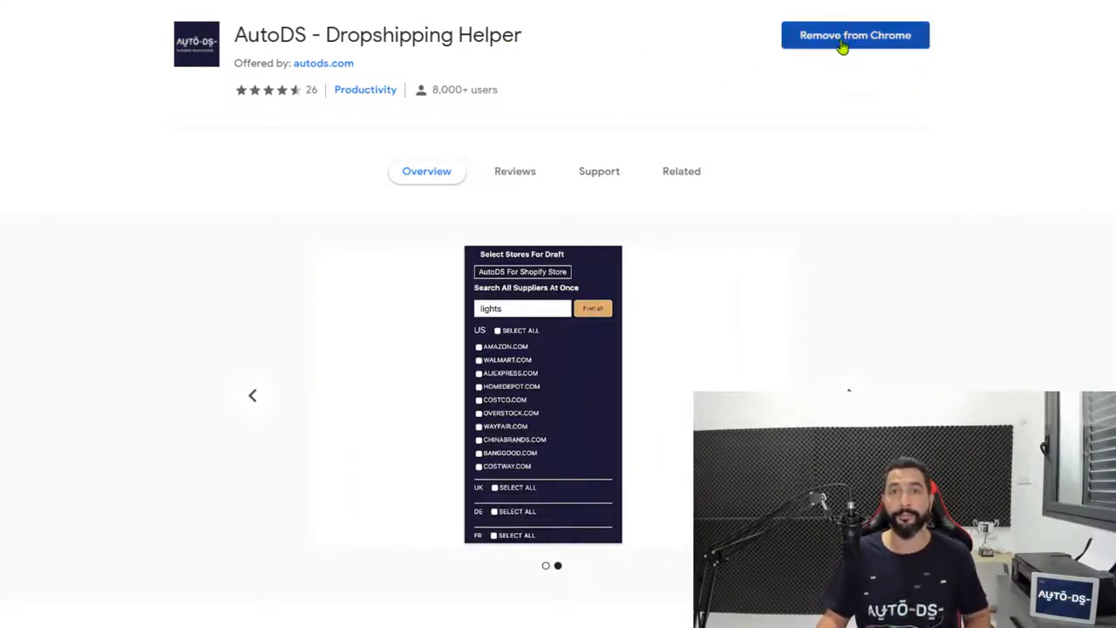
{"action": "mouse_move", "coordinate": [742, 63]}
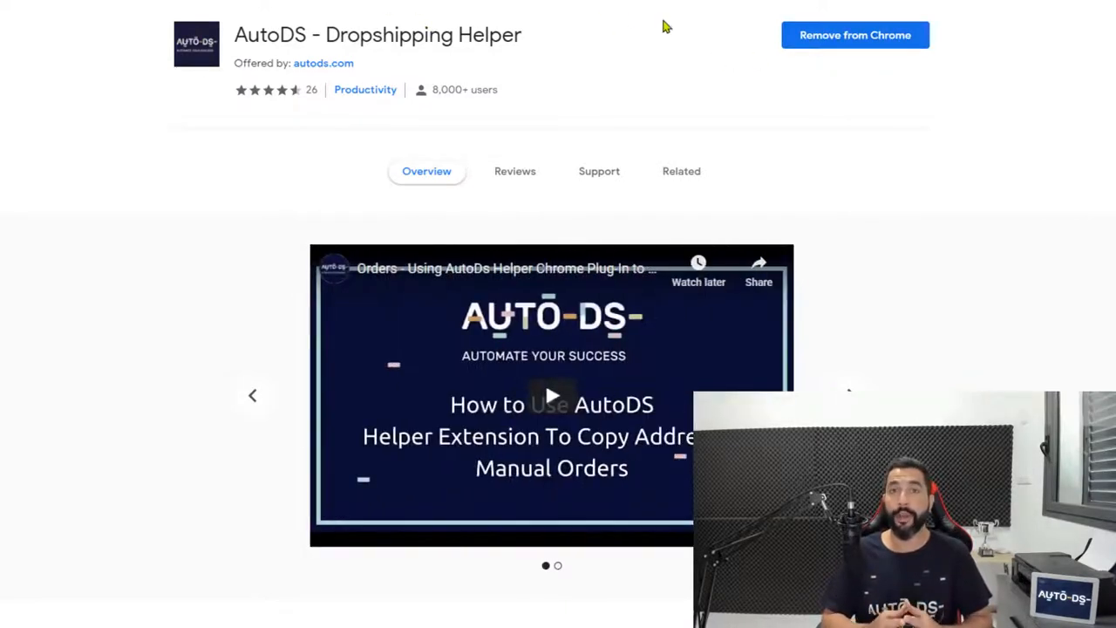
{"action": "mouse_move", "coordinate": [776, 46]}
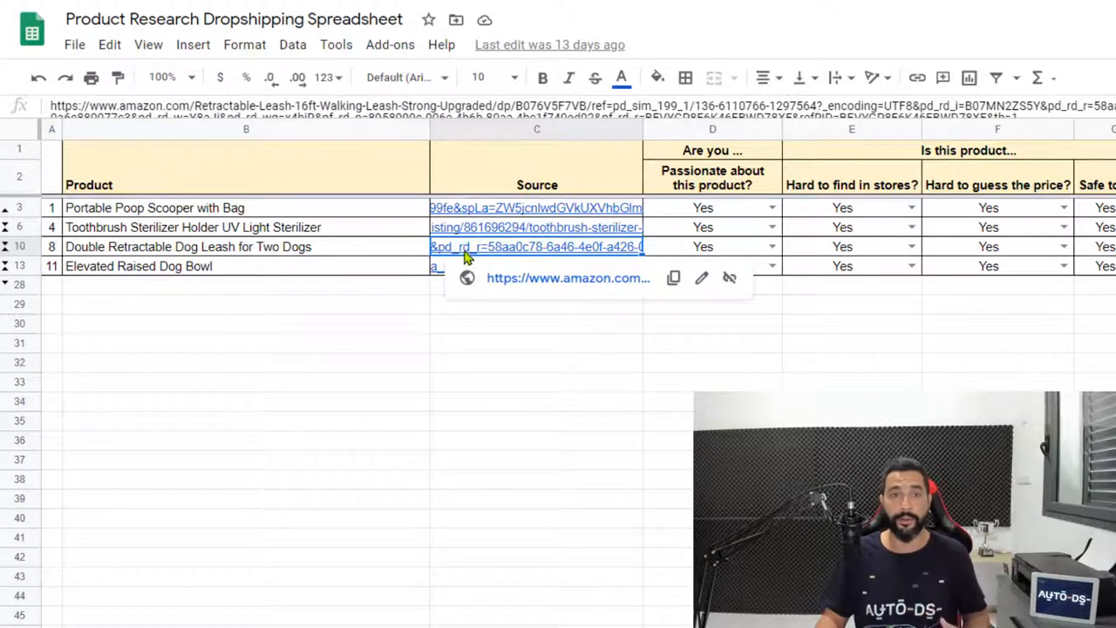
Step: Open the Amazon product page for the Double Retractable Dog Leash for Two Dogs
{"action": "left_click", "coordinate": [567, 278]}
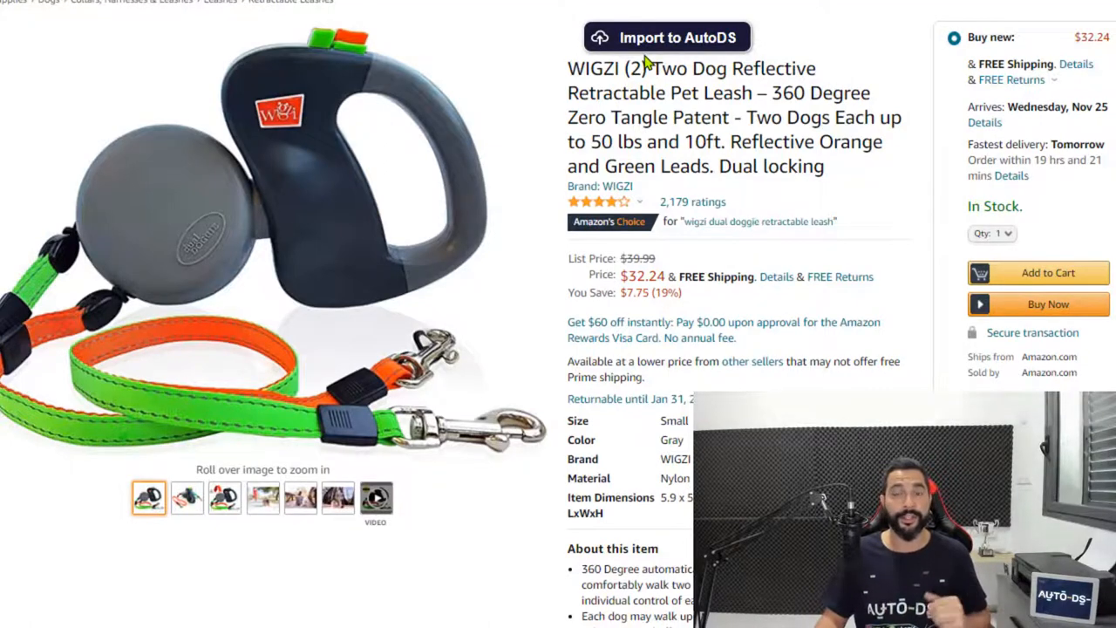
{"action": "mouse_move", "coordinate": [662, 39]}
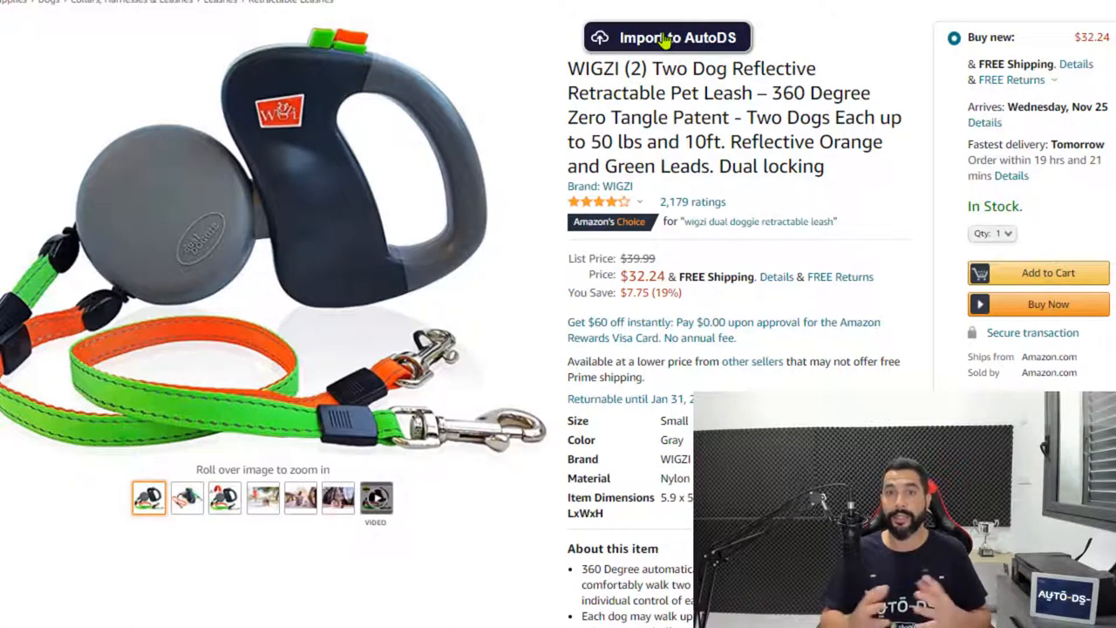
{"action": "mouse_move", "coordinate": [780, 46]}
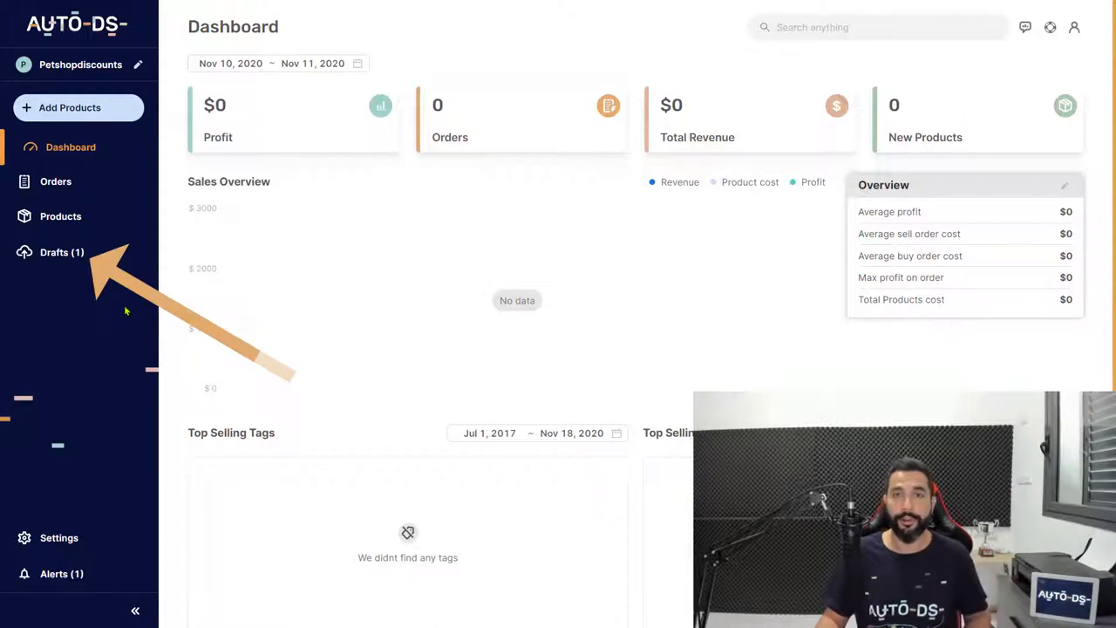
Step: Open AutoDS Drafts (1) to view the WIGZI two-dog reflective retractable leash
{"action": "left_click", "coordinate": [61, 252]}
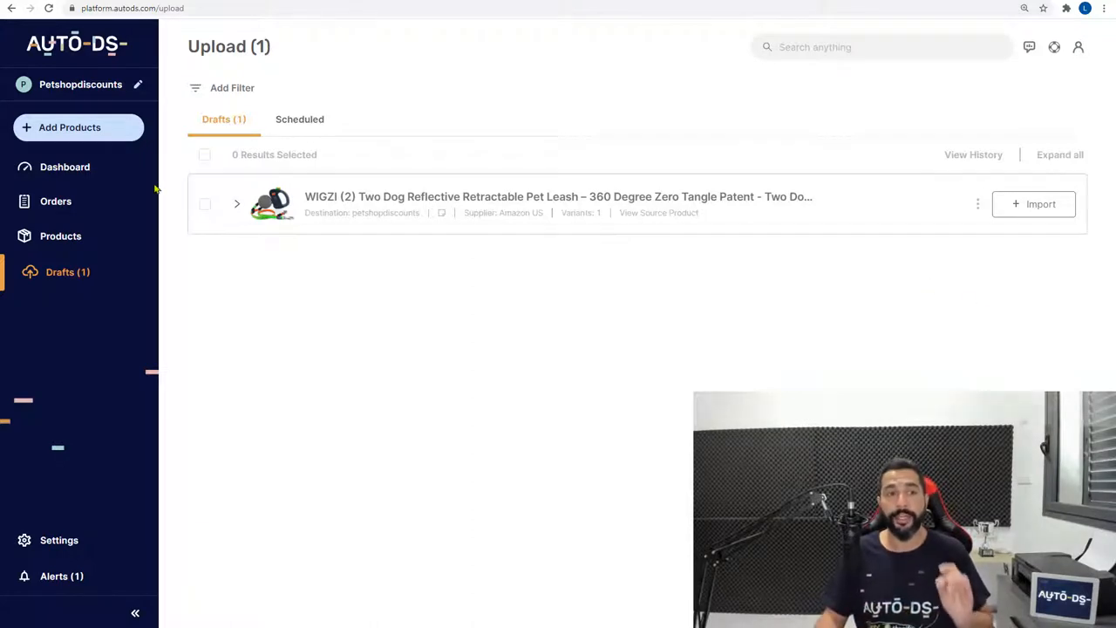
{"action": "left_click", "coordinate": [69, 127]}
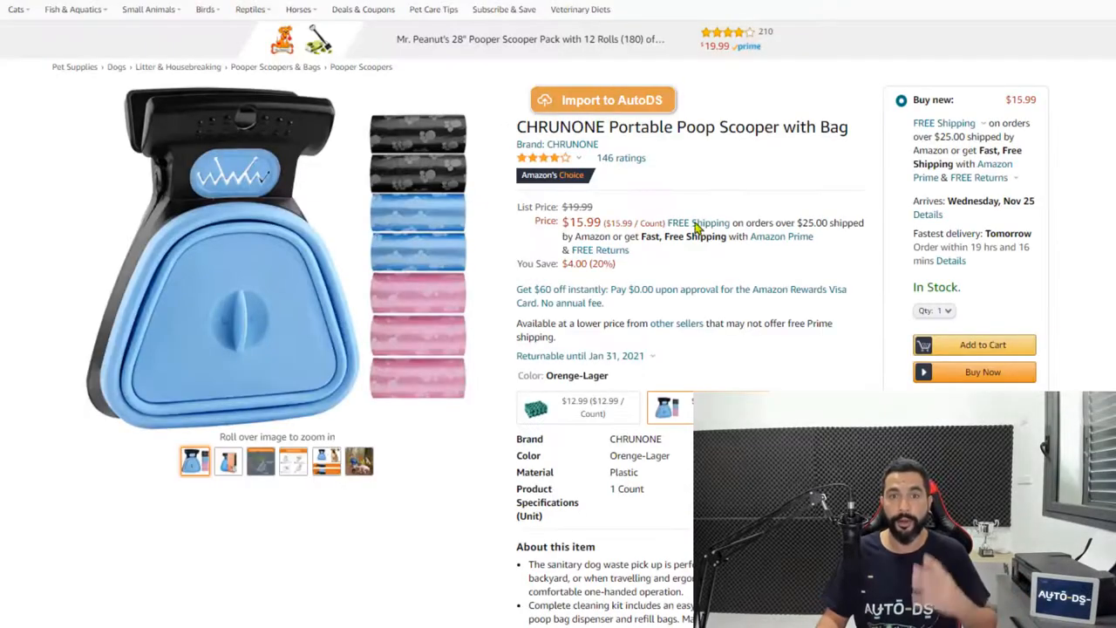
{"action": "right_click", "coordinate": [505, 8]}
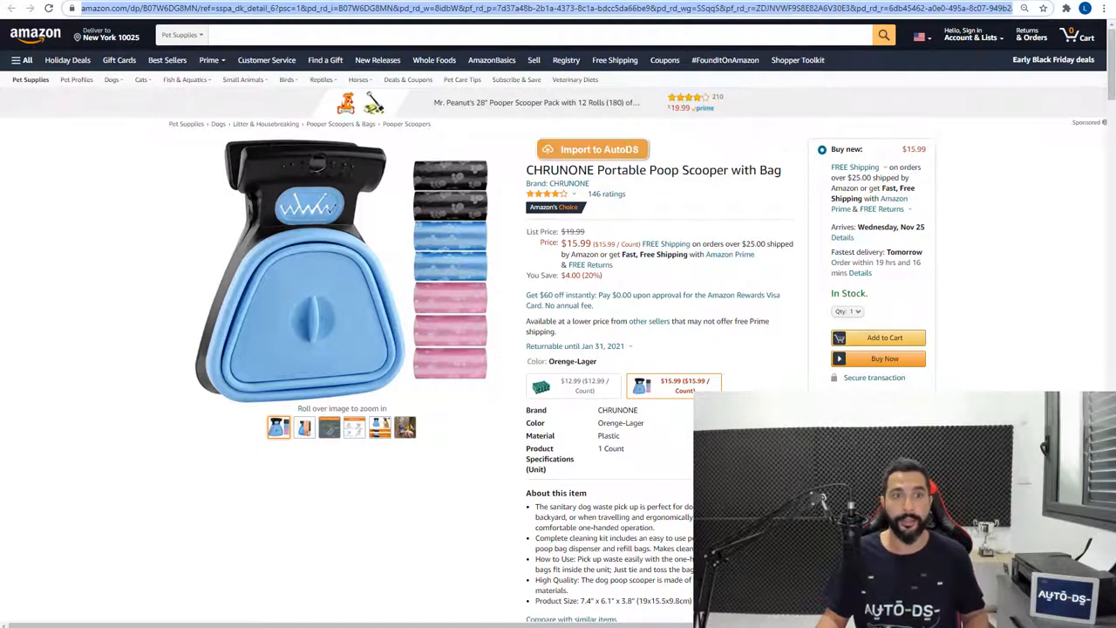
{"action": "left_click", "coordinate": [593, 149]}
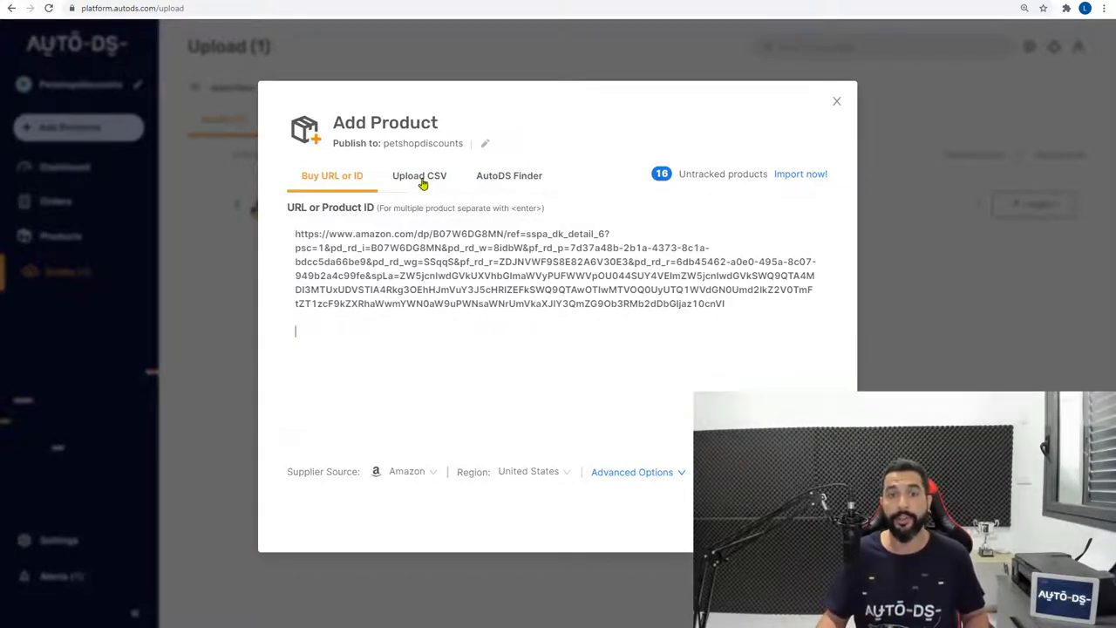
{"action": "left_click", "coordinate": [419, 175]}
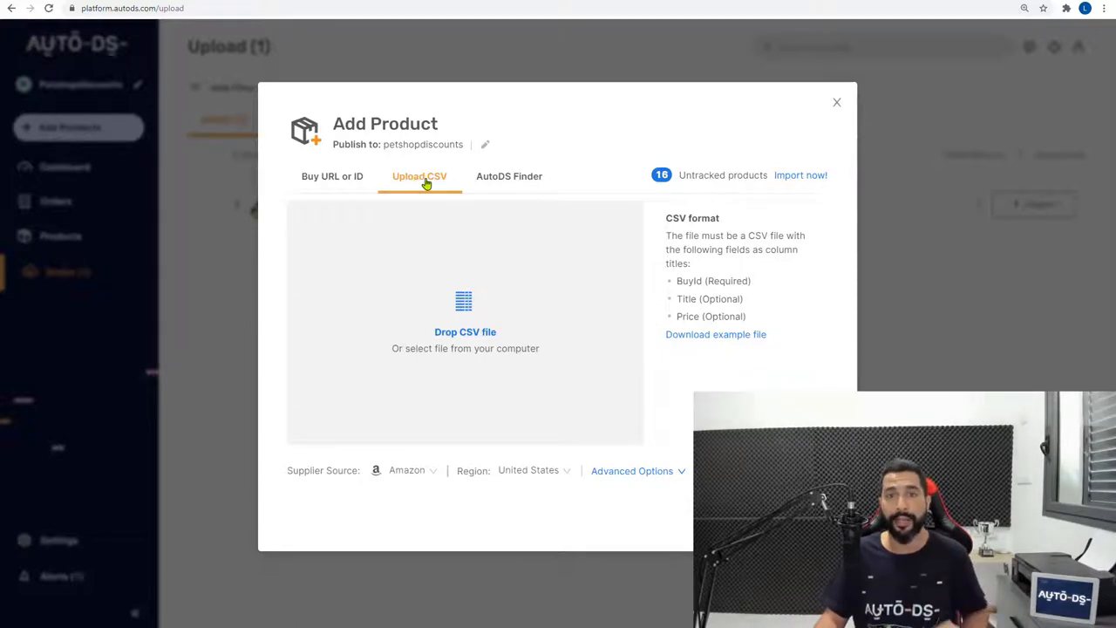
{"action": "left_click", "coordinate": [836, 102]}
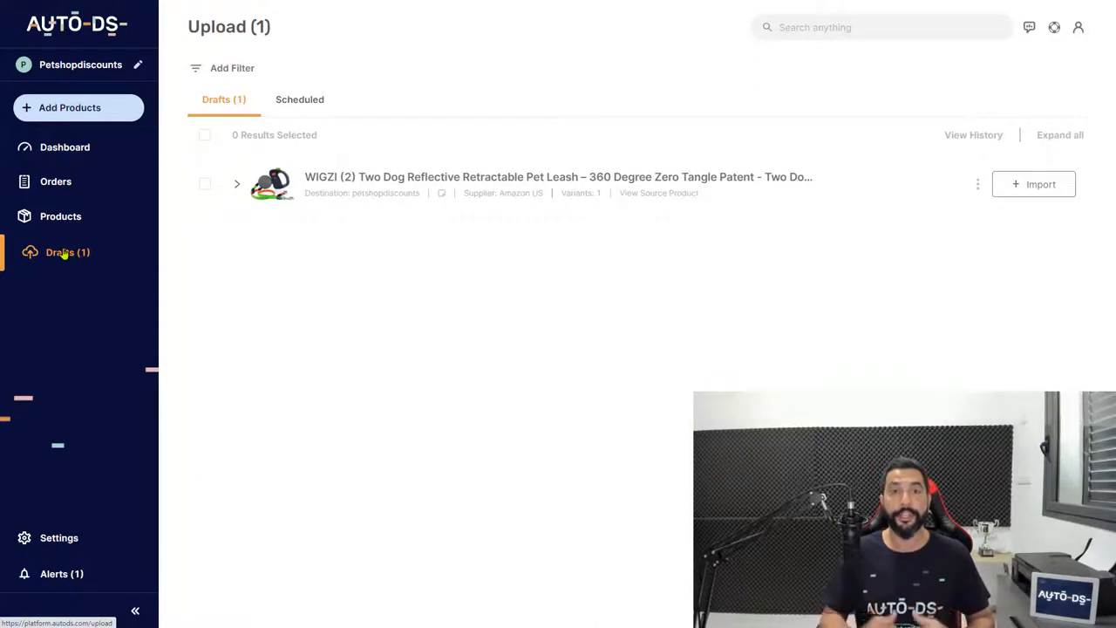
{"action": "mouse_move", "coordinate": [245, 283]}
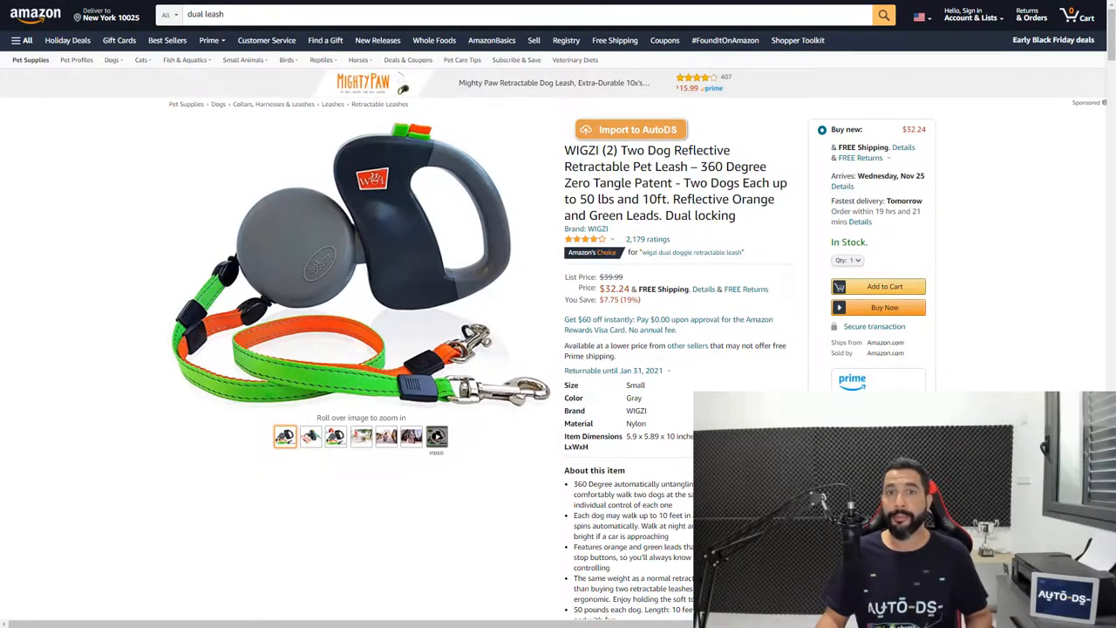
{"action": "left_click", "coordinate": [629, 129]}
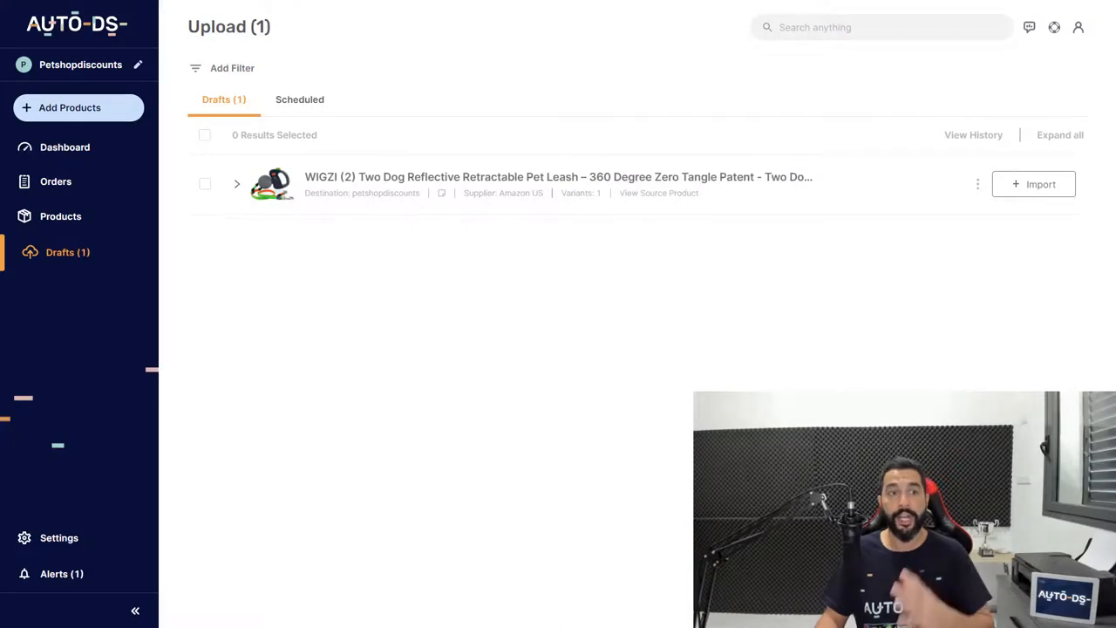
{"action": "mouse_move", "coordinate": [96, 262]}
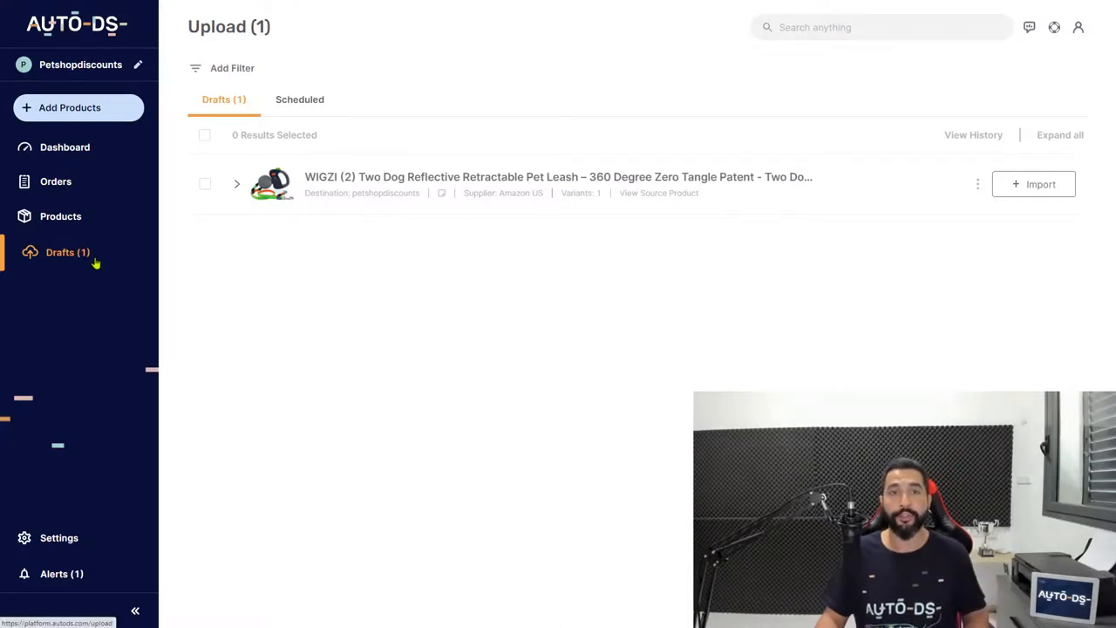